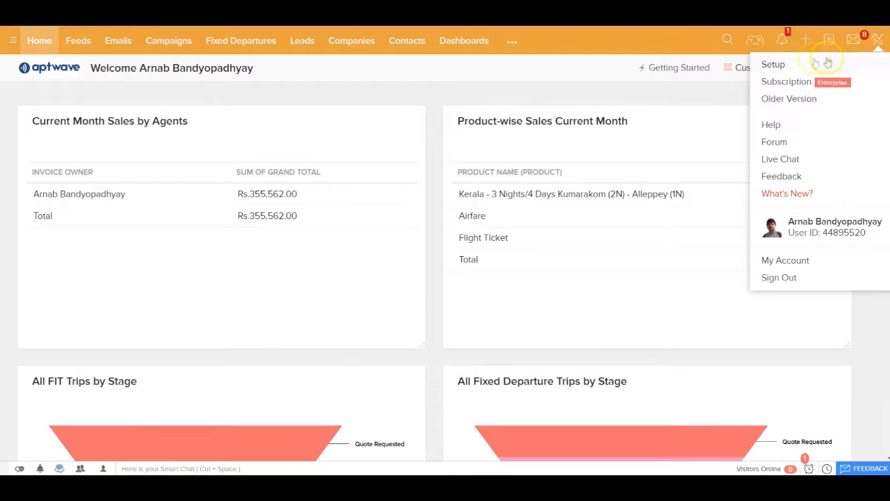
- Go to Setup and choose Zoho under Extensions & APIs
click(774, 64)
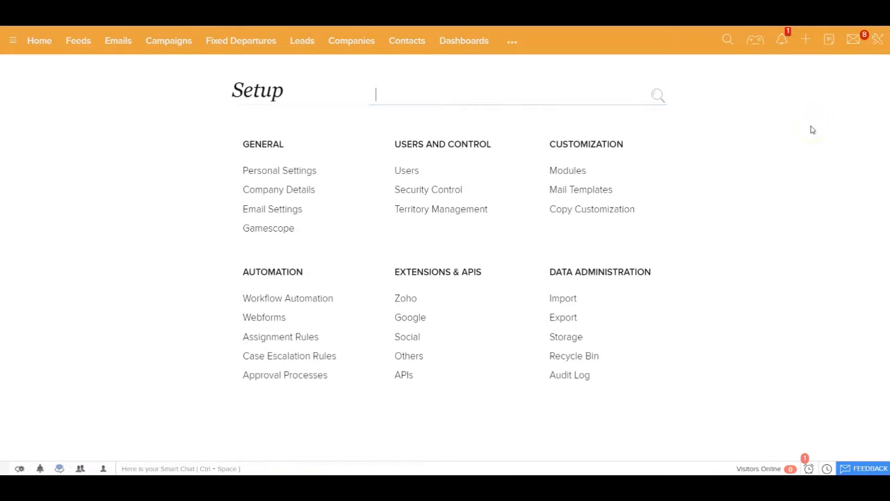
mouse_move(432, 279)
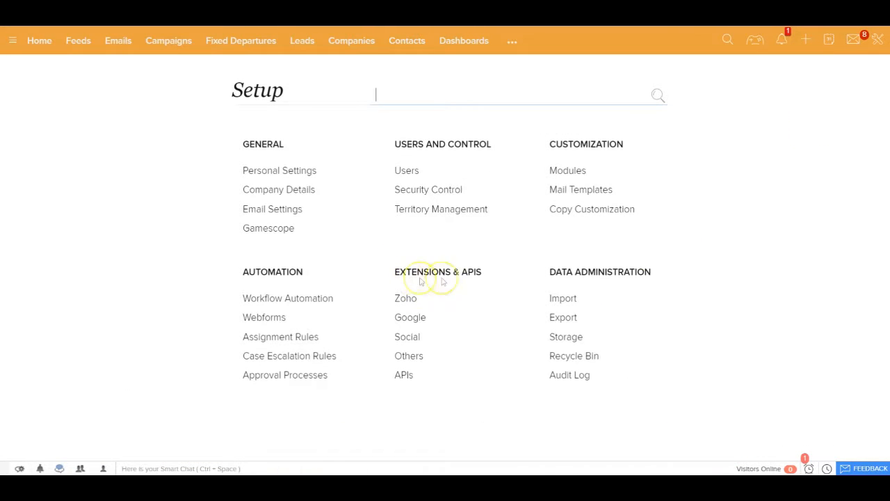
mouse_move(467, 293)
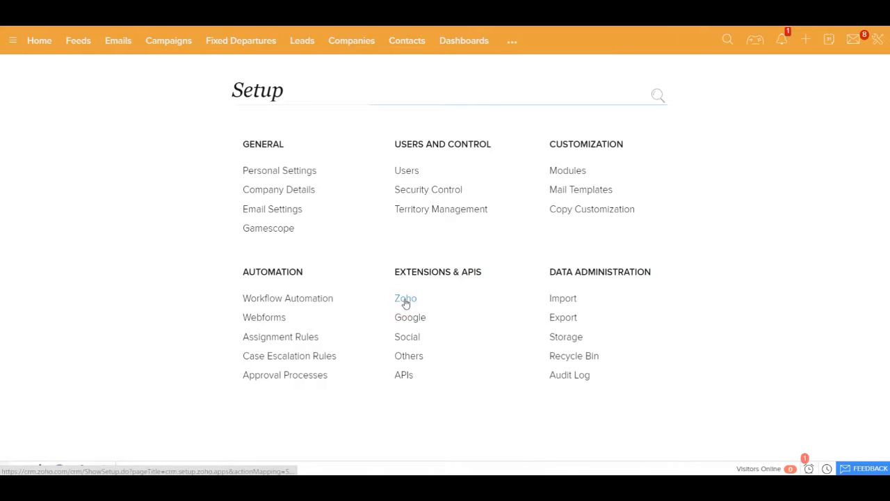
click(406, 298)
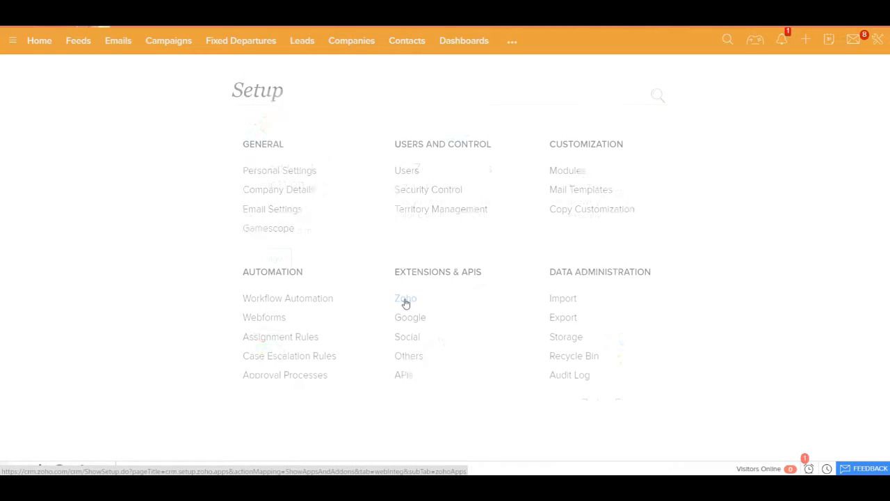
- Browse the Zoho integrations, then the Google and Social pages with the connected Twitter account
click(406, 303)
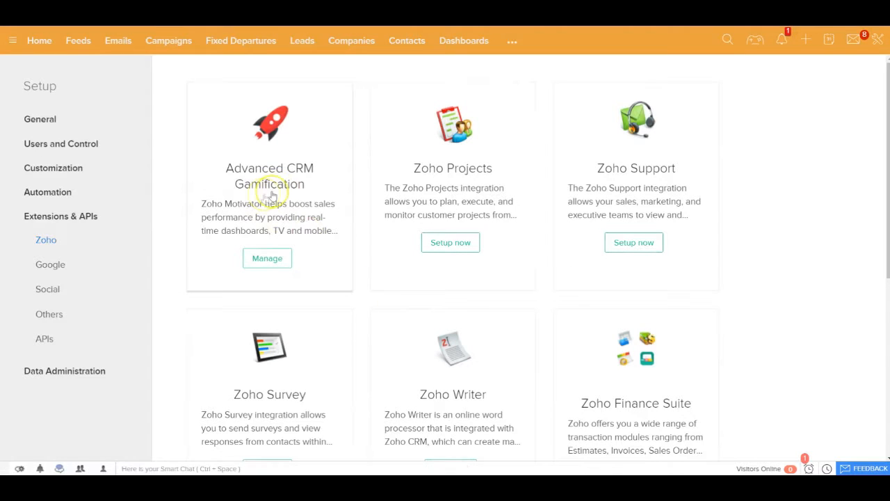
mouse_move(276, 204)
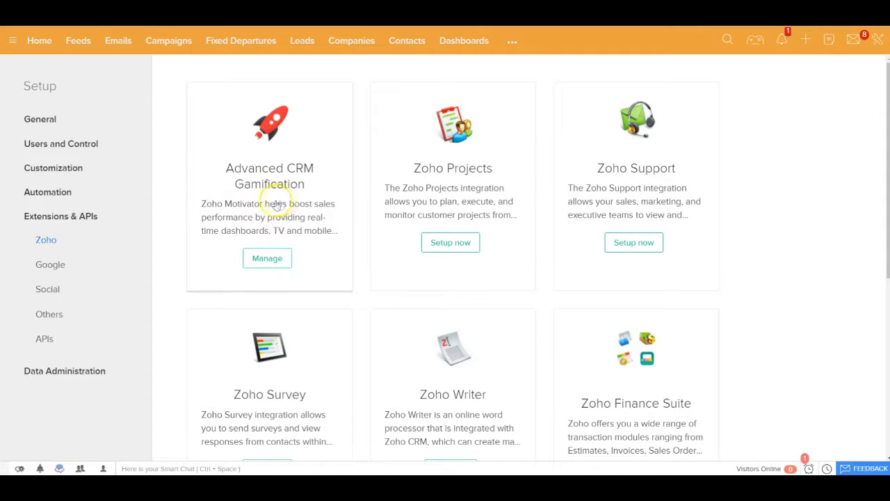
mouse_move(522, 216)
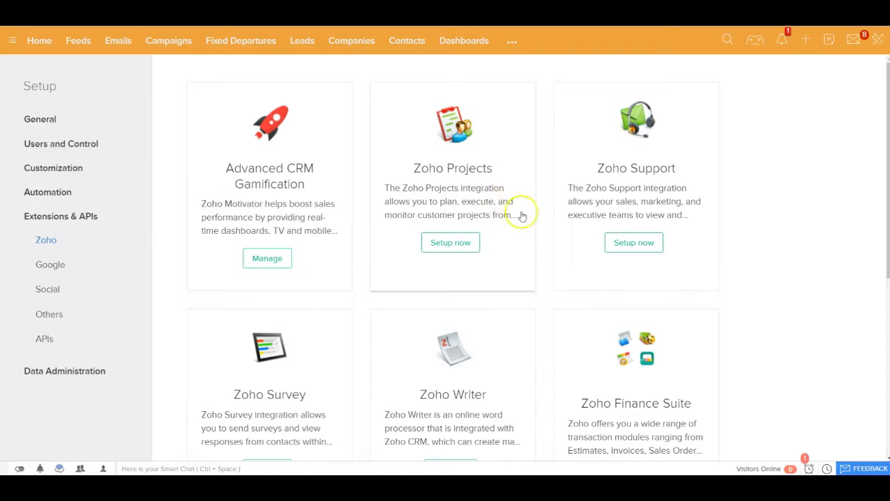
mouse_move(528, 424)
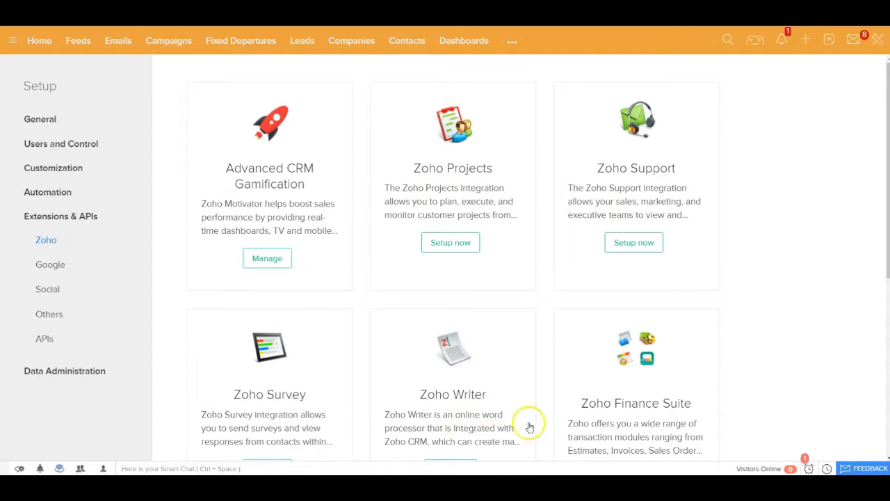
scroll(down, 3)
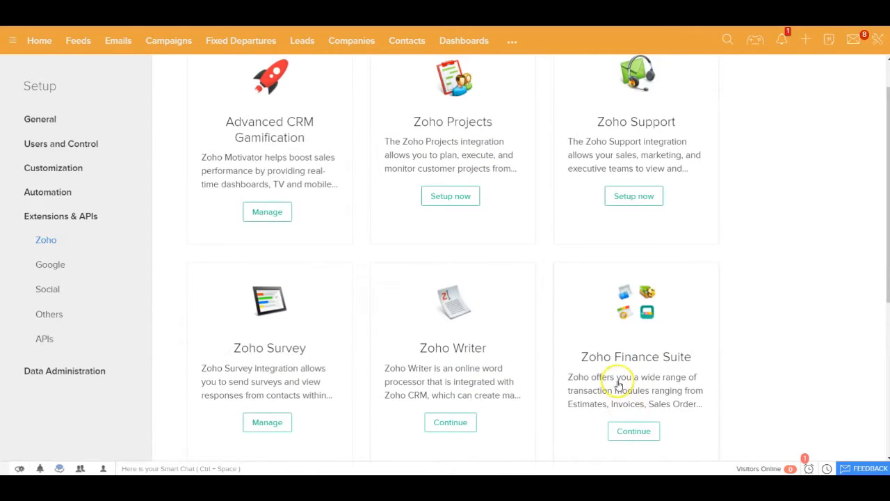
mouse_move(51, 264)
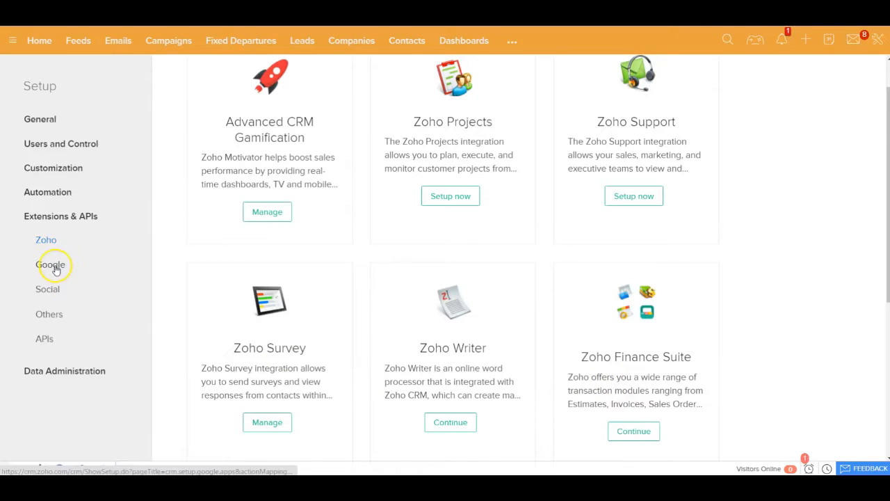
click(50, 264)
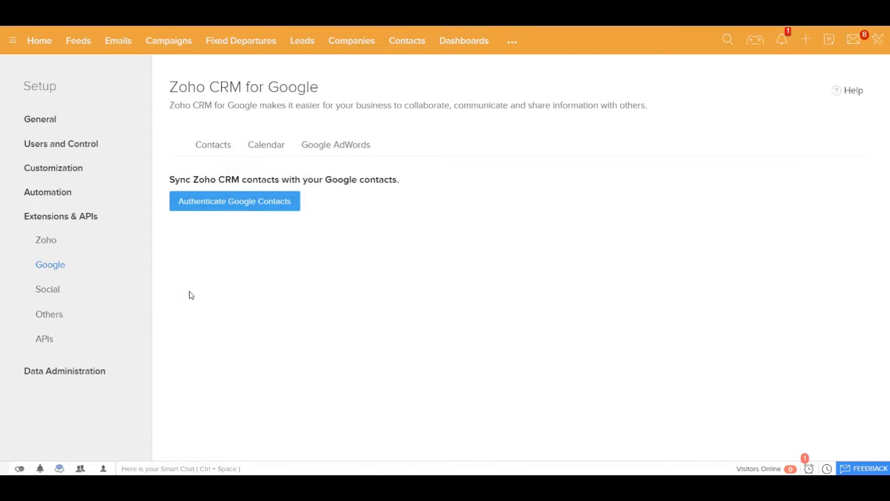
click(48, 288)
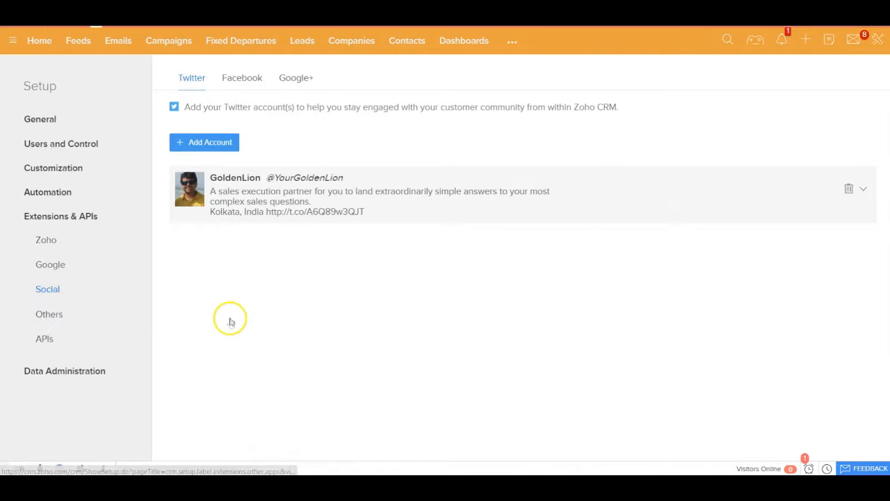
- Review the Others page: Outlook and Word plug-ins, PhoneBridge and Mobile Apps cards
click(49, 314)
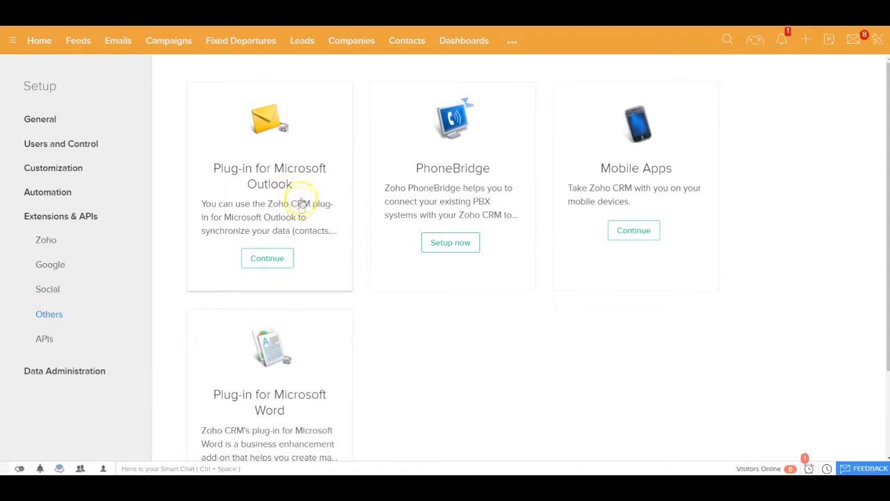
mouse_move(448, 210)
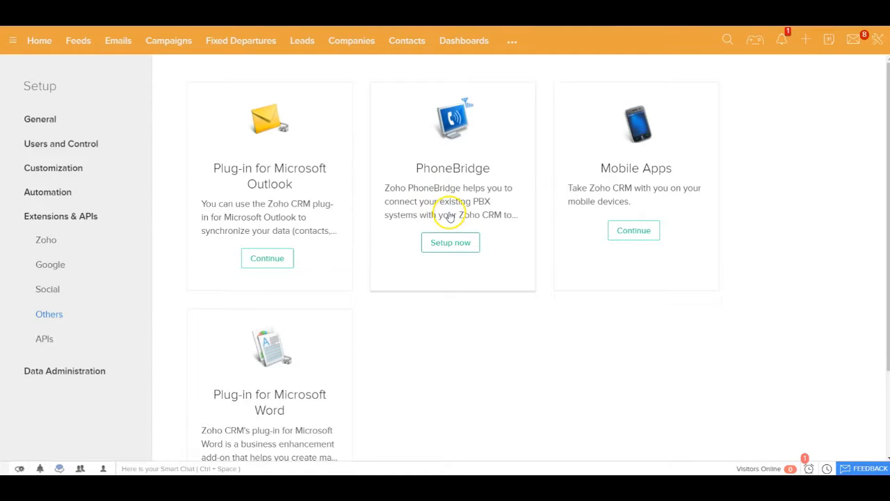
scroll(down, 3)
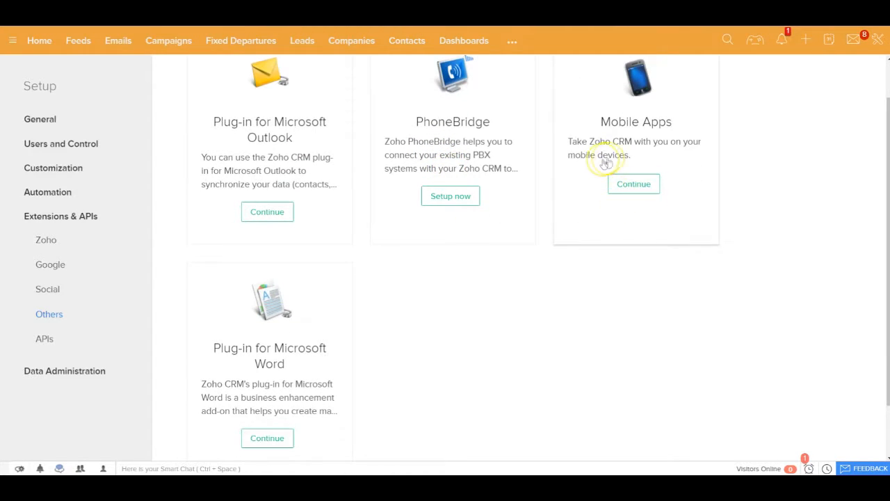
mouse_move(603, 164)
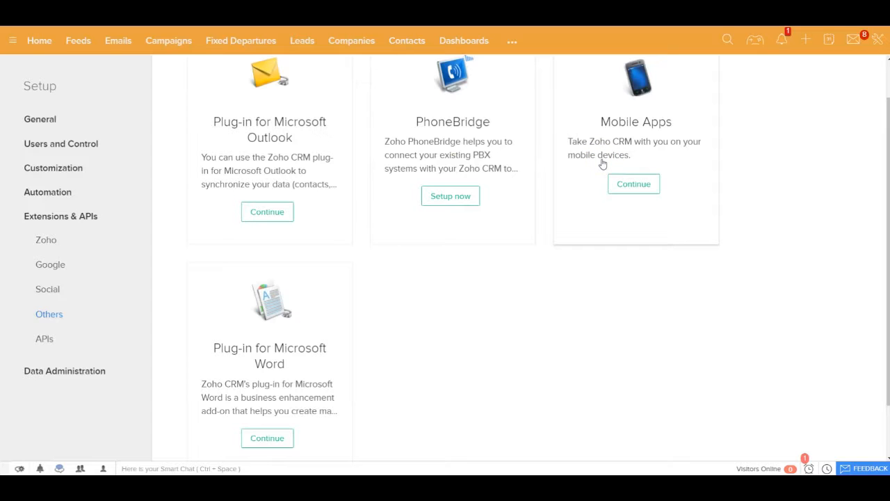
mouse_move(493, 319)
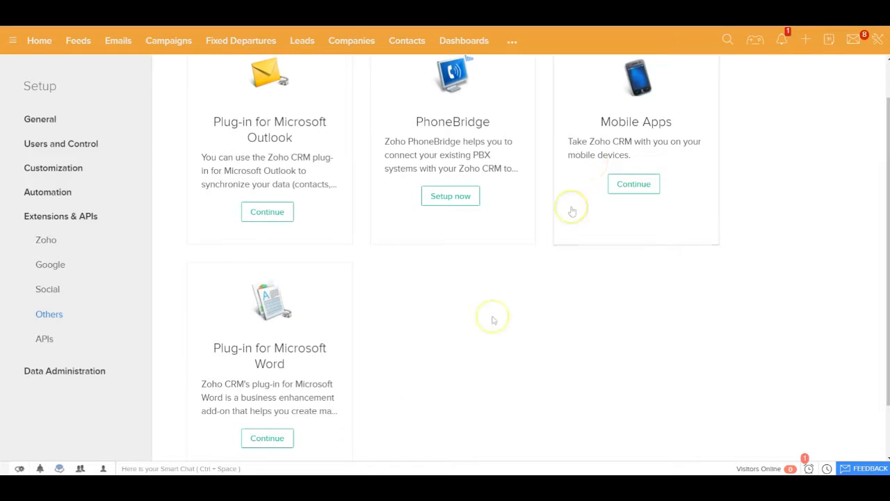
mouse_move(317, 406)
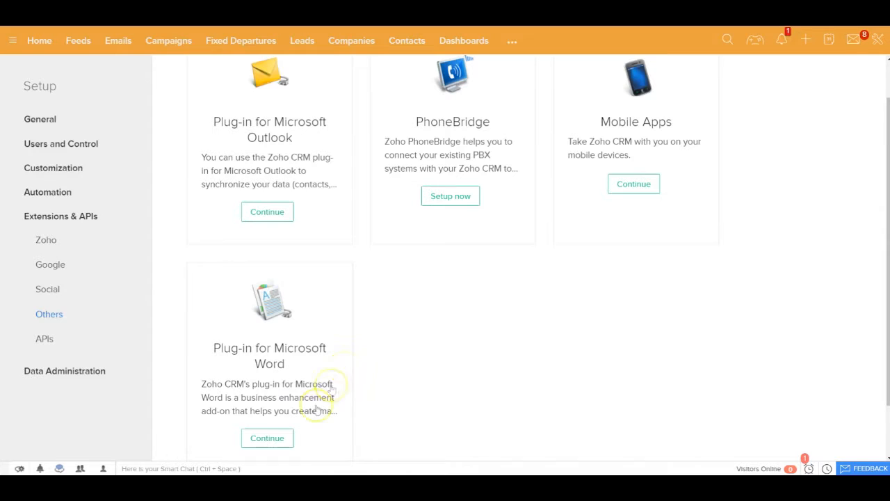
mouse_move(354, 401)
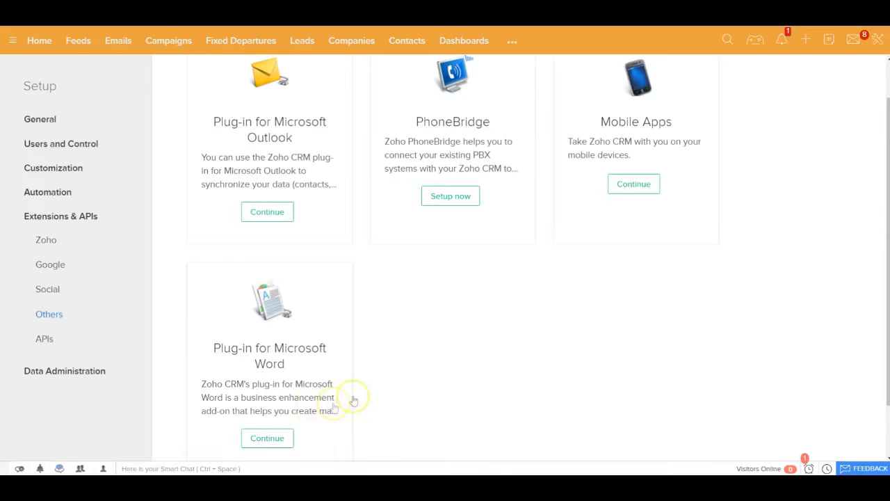
scroll(up, 3)
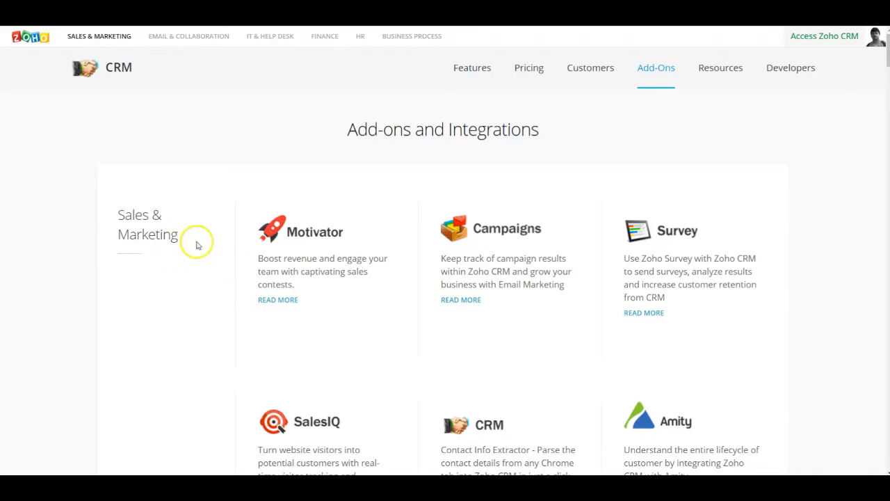
mouse_move(169, 258)
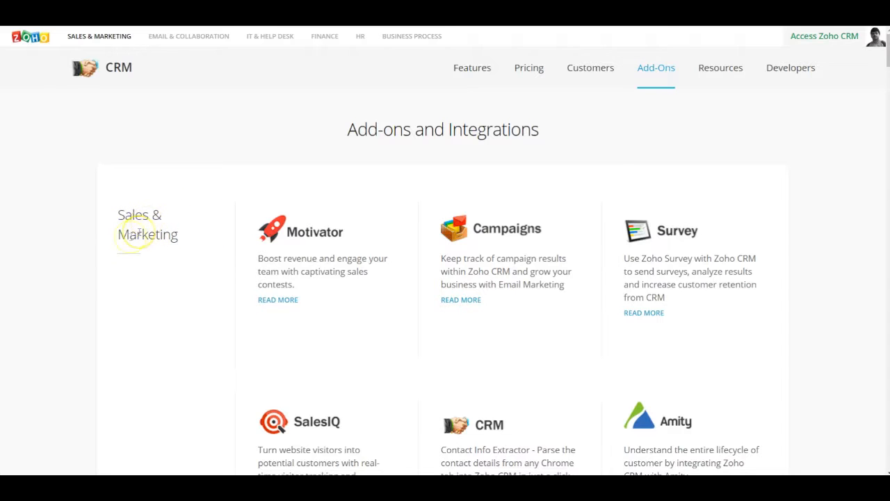
- Scroll the Add-Ons page past Sales & Marketing into Business Productivity: Docs, Sheet, Mail, People, Expense
scroll(down, 3)
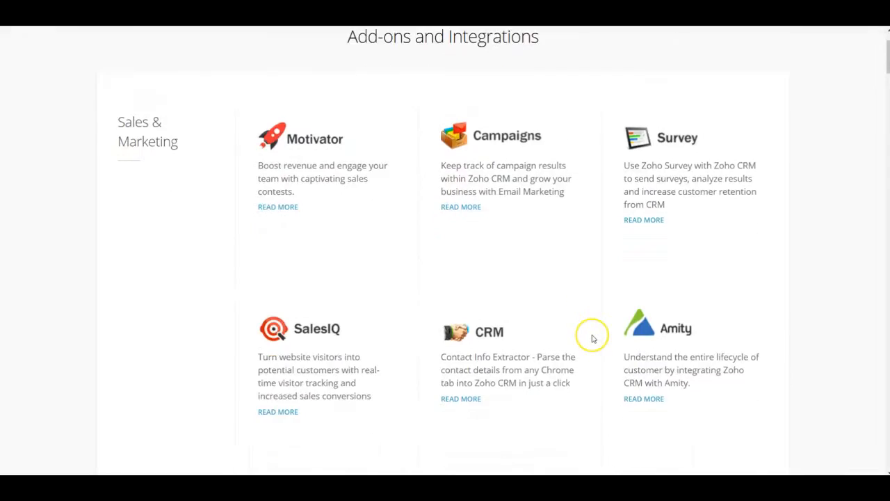
scroll(down, 3)
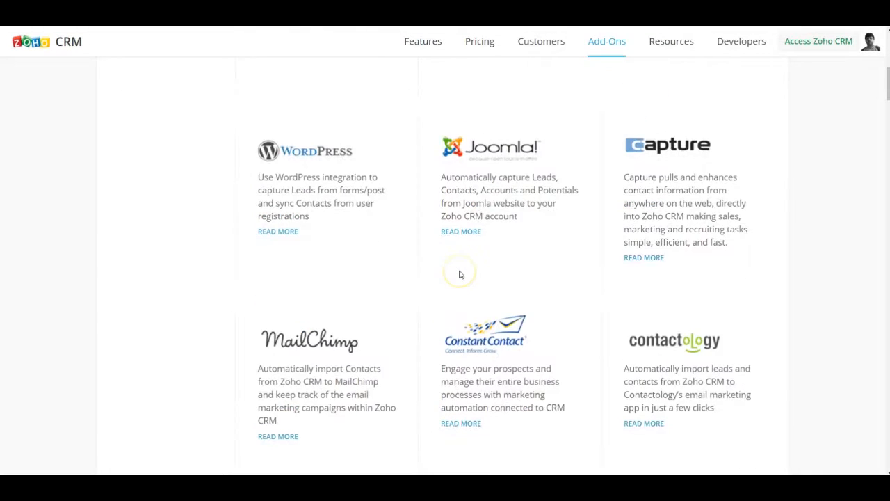
scroll(down, 3)
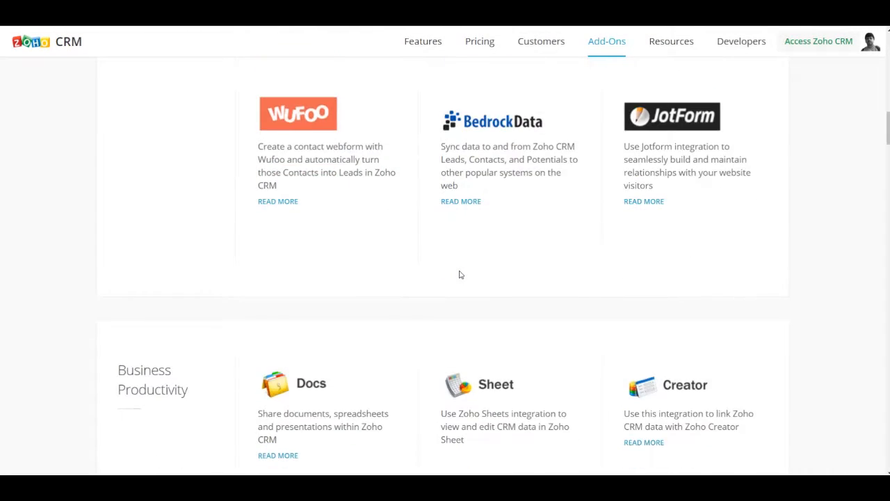
scroll(down, 3)
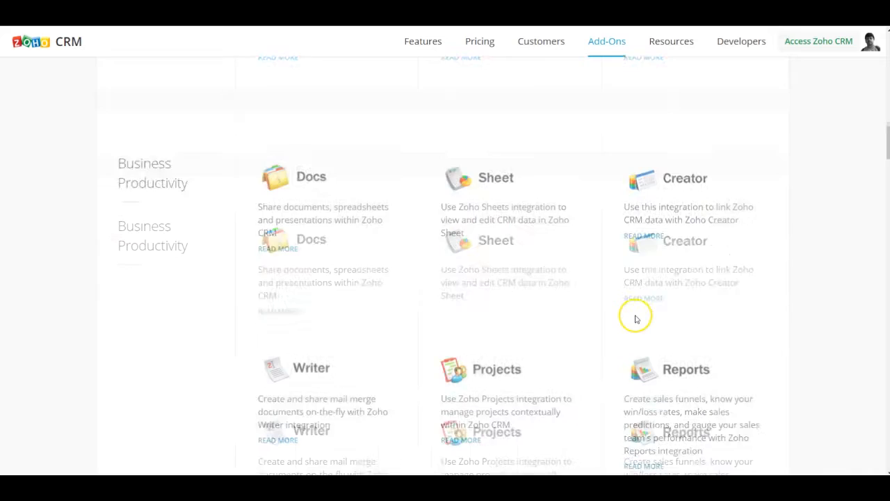
scroll(down, 3)
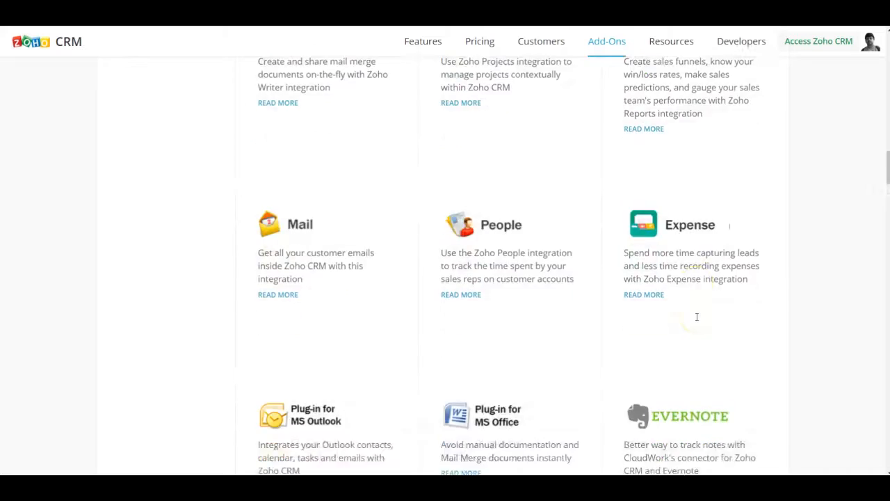
- Scroll through Customer Service & Support to the Social Media add-ons: Twitter, Facebook, SmartThing
scroll(down, 3)
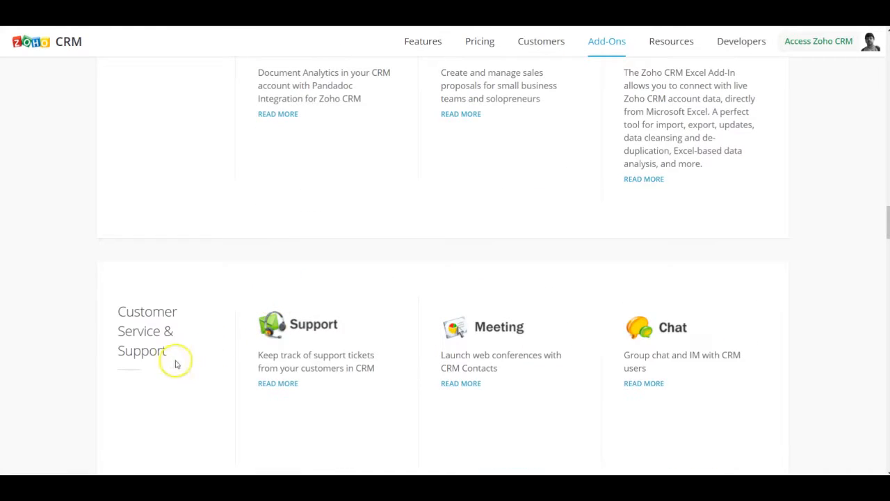
mouse_move(322, 356)
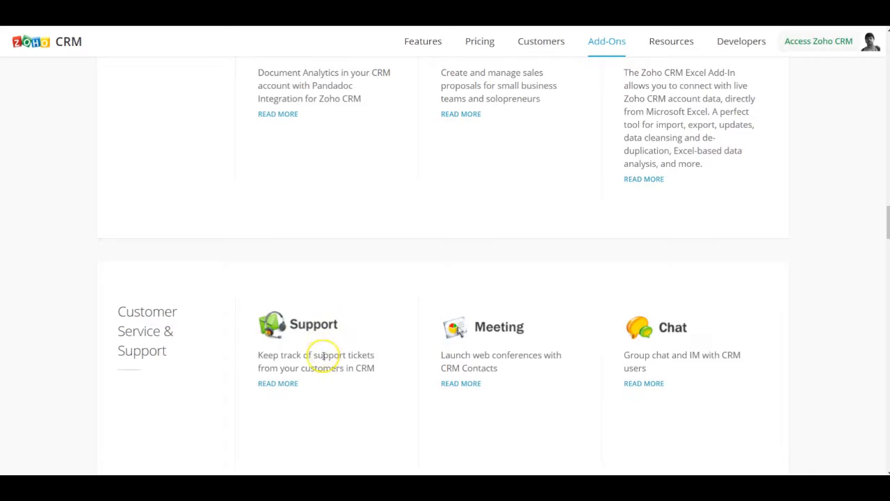
mouse_move(506, 347)
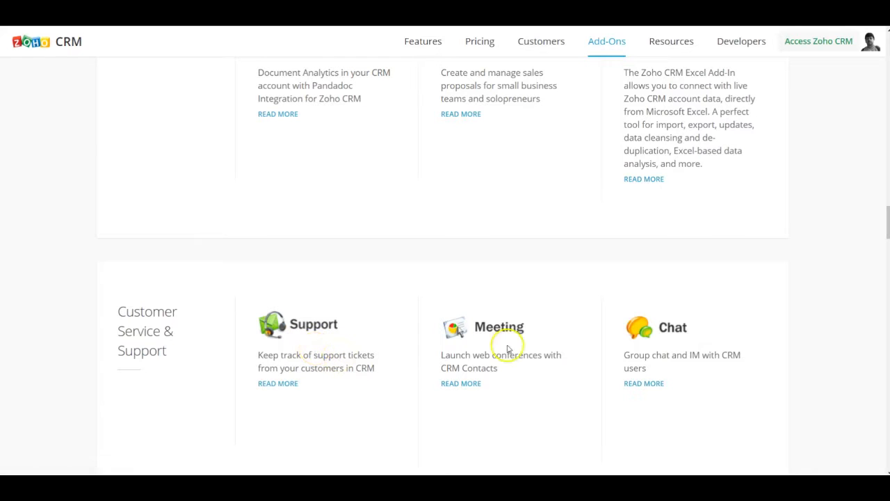
scroll(down, 3)
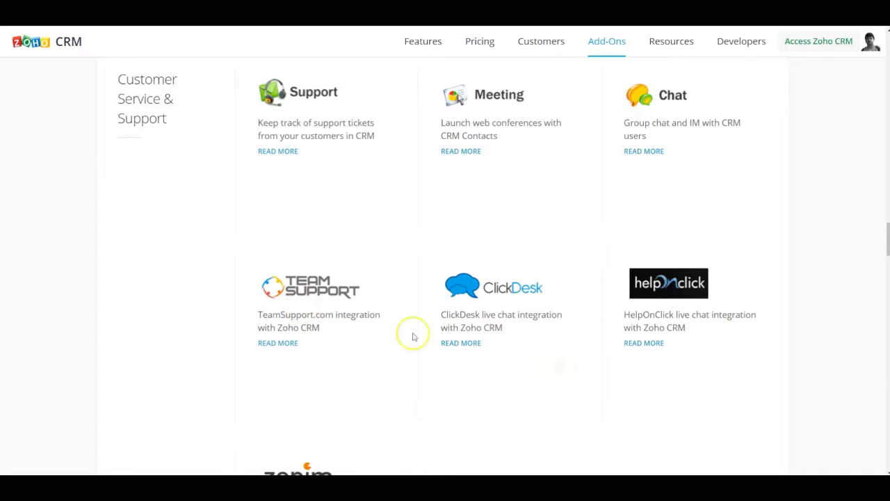
scroll(down, 3)
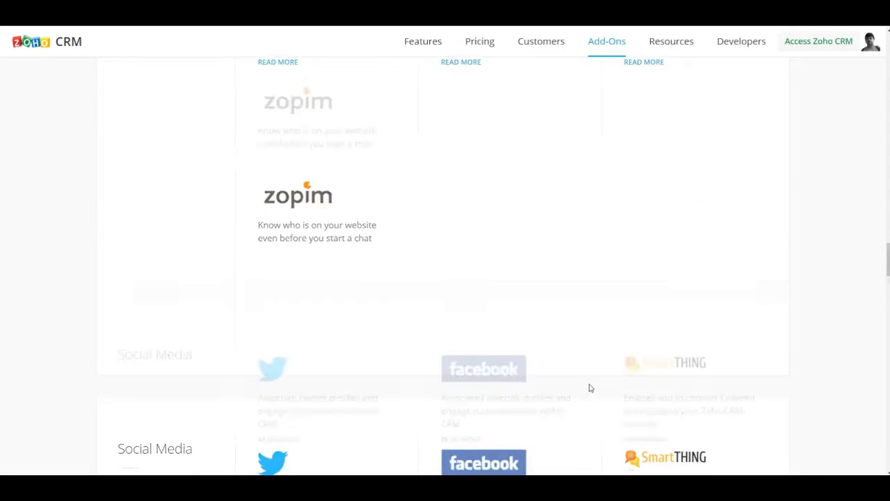
scroll(down, 3)
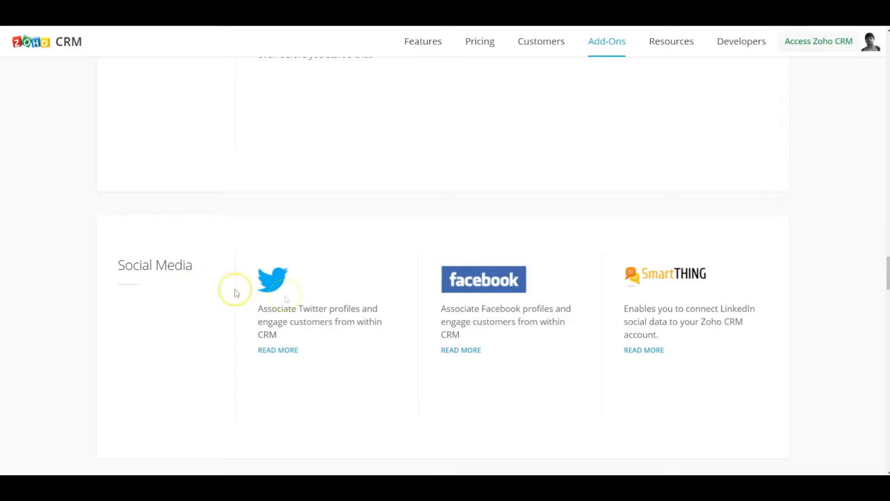
- Scroll past Finance (Invoice, Books, Subscriptions) to Telephony: RingCentral, Talkdesk, Twilio
scroll(down, 3)
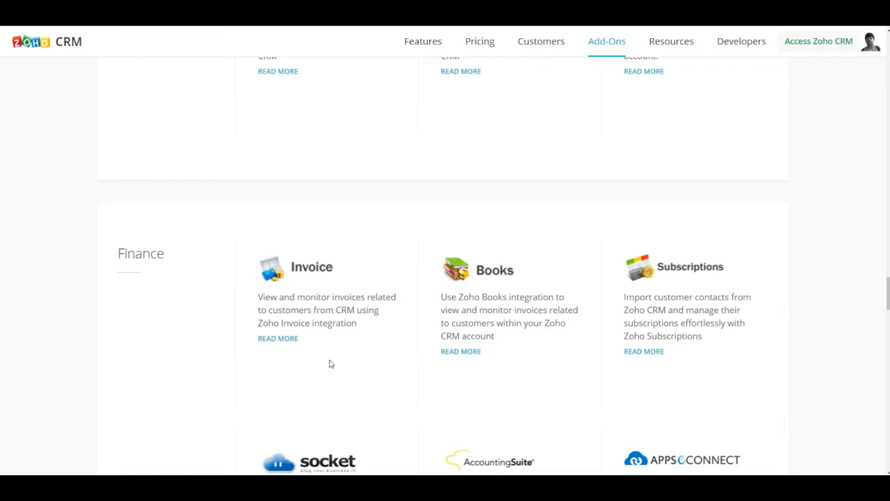
mouse_move(740, 309)
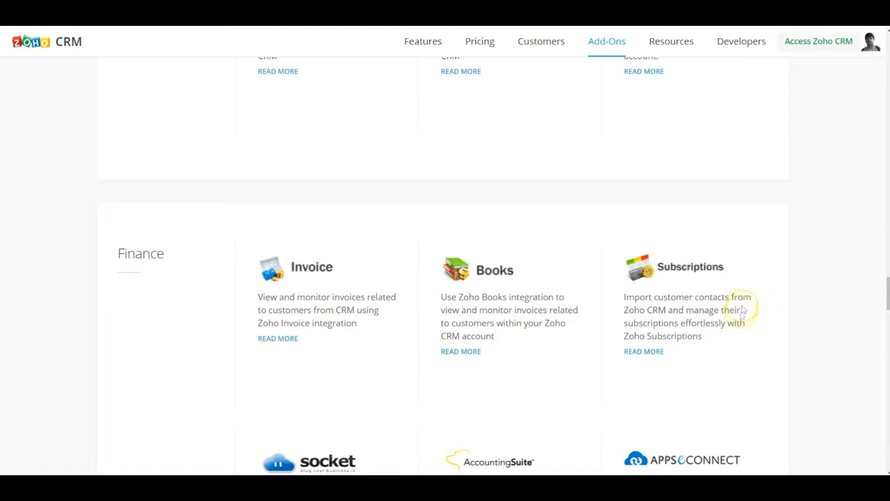
scroll(down, 3)
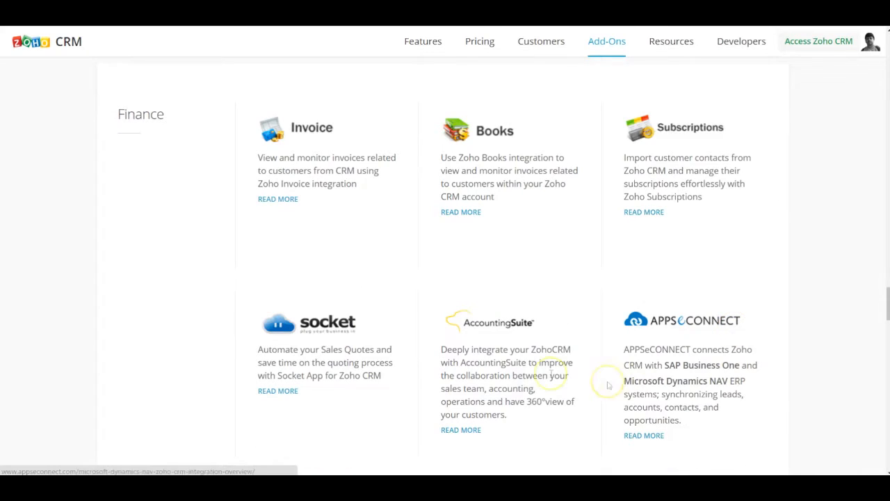
mouse_move(178, 126)
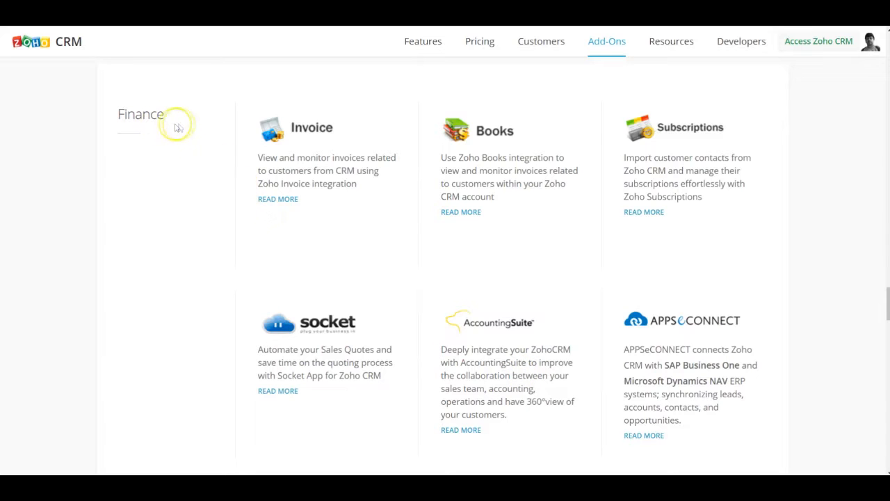
scroll(down, 3)
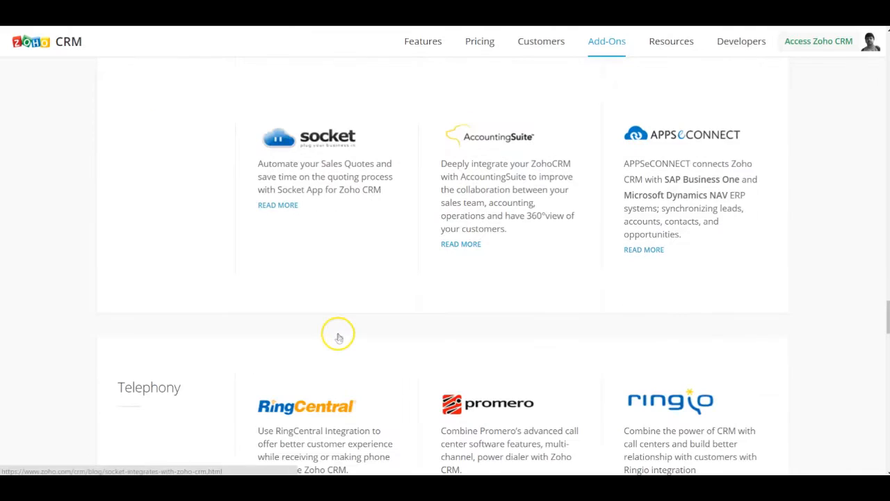
scroll(down, 3)
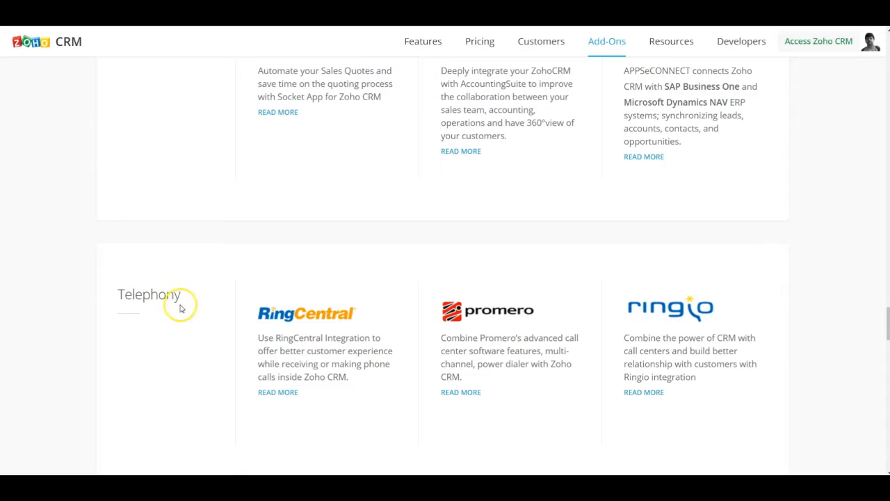
mouse_move(359, 370)
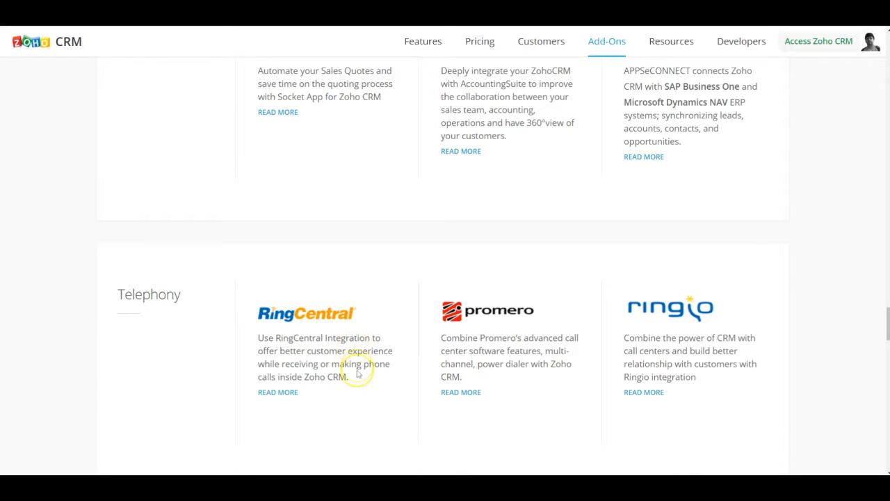
scroll(down, 3)
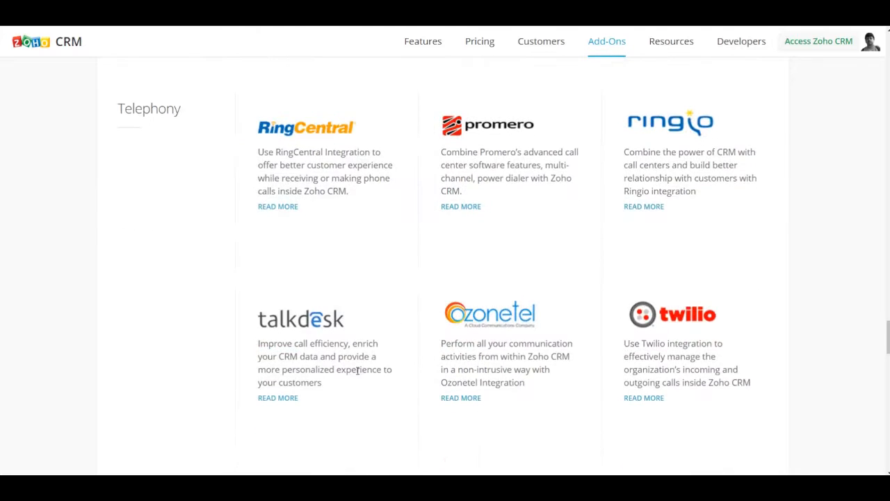
- Scroll past CloudCall through Others (Zapier, Recruit, OneSaas, Podbox, Skyvia, Excel, Azuqua) to the footer
scroll(down, 3)
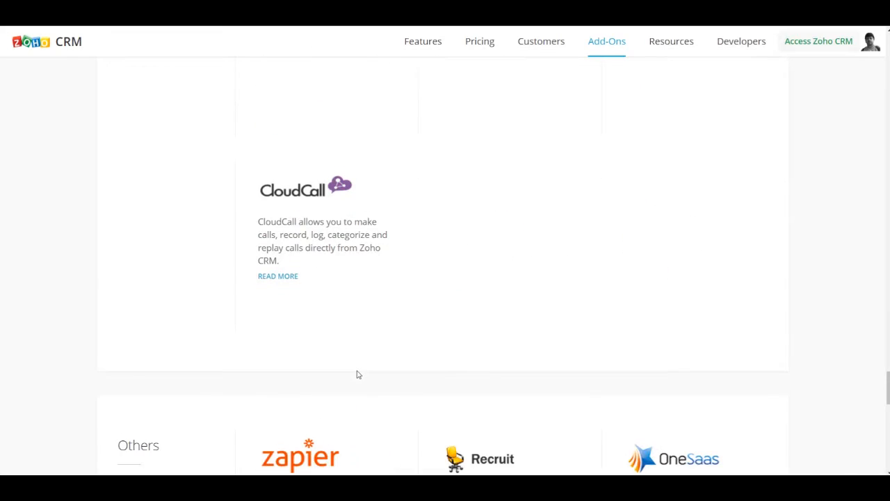
scroll(down, 3)
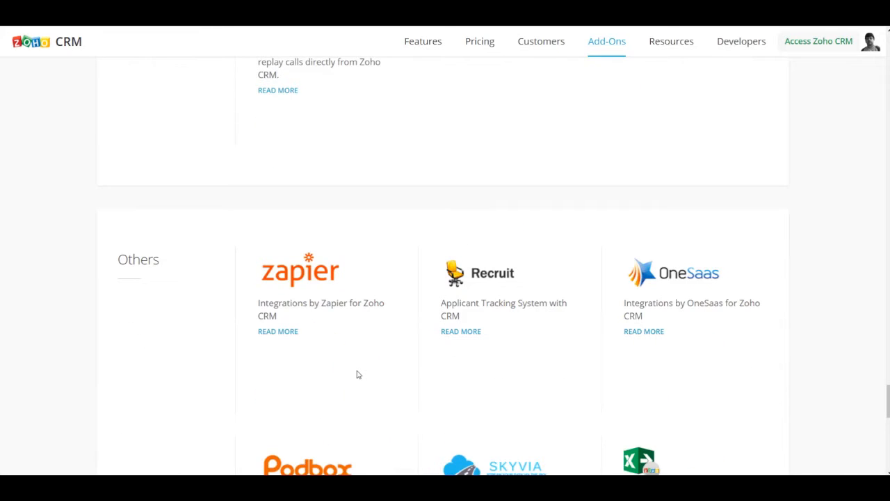
scroll(down, 3)
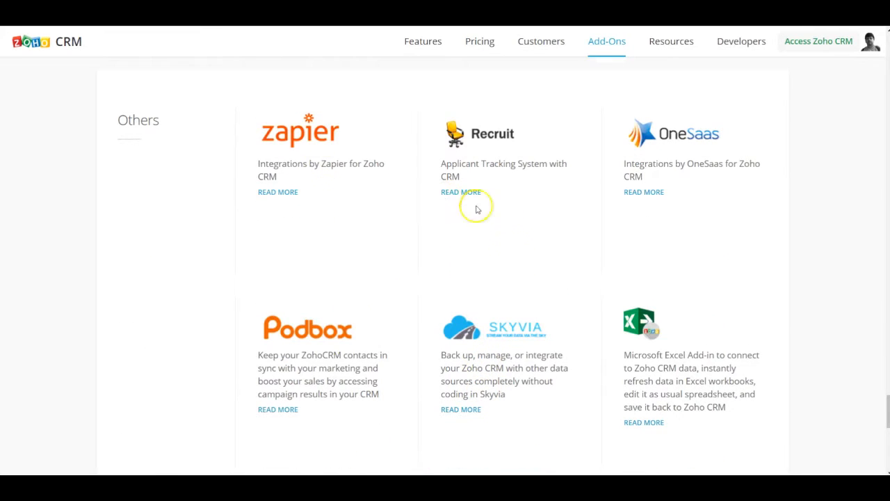
mouse_move(595, 318)
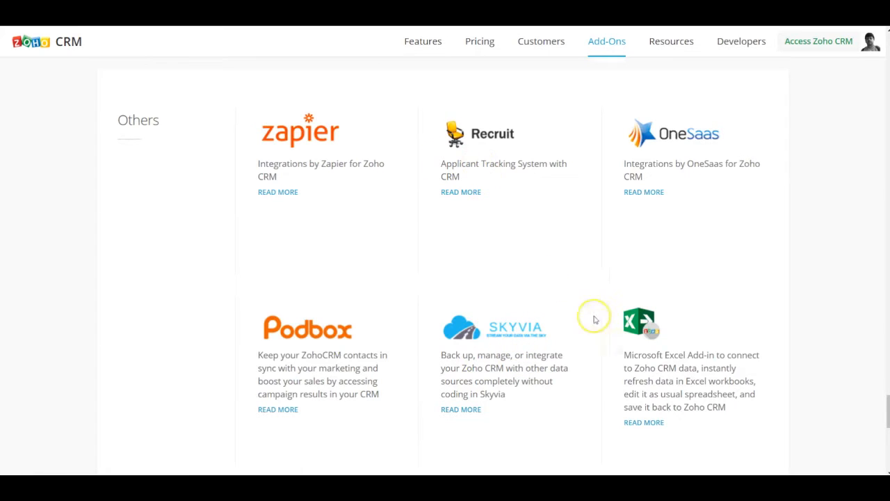
scroll(down, 3)
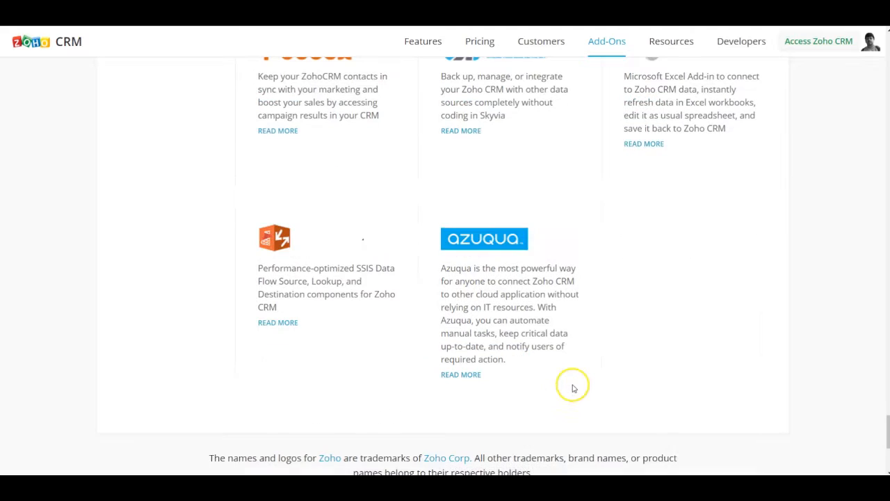
mouse_move(559, 345)
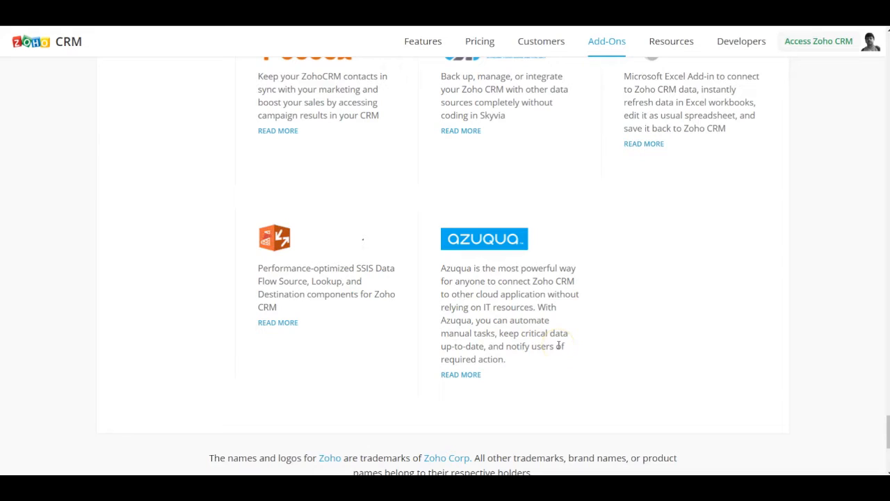